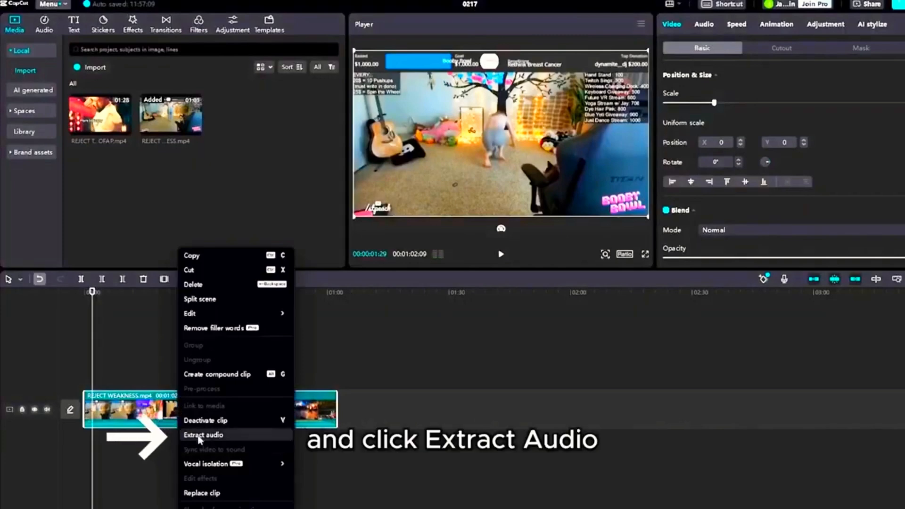
Extract the REJECT WEAKNESS.mp4 clip's audio onto its own track beneath the video.
click(203, 435)
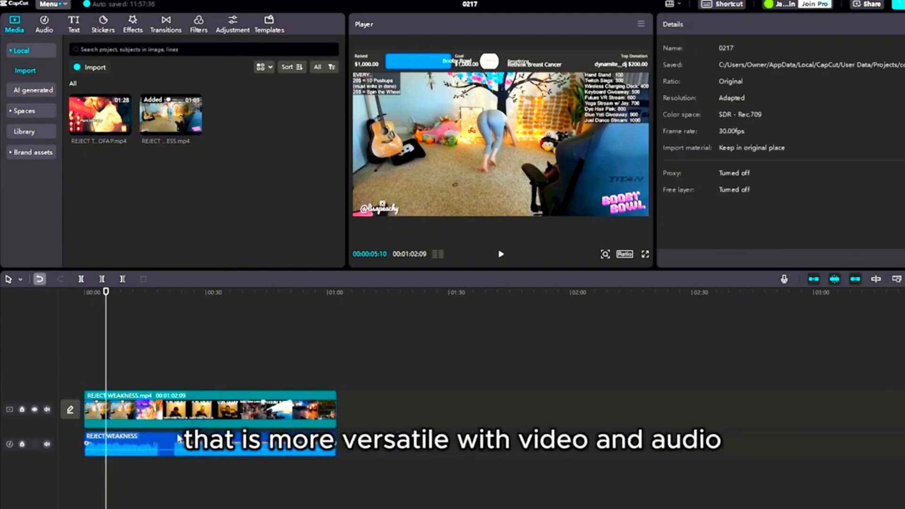
Offset the extracted audio clip slightly later than the video clip, then reselect the video.
click(139, 445)
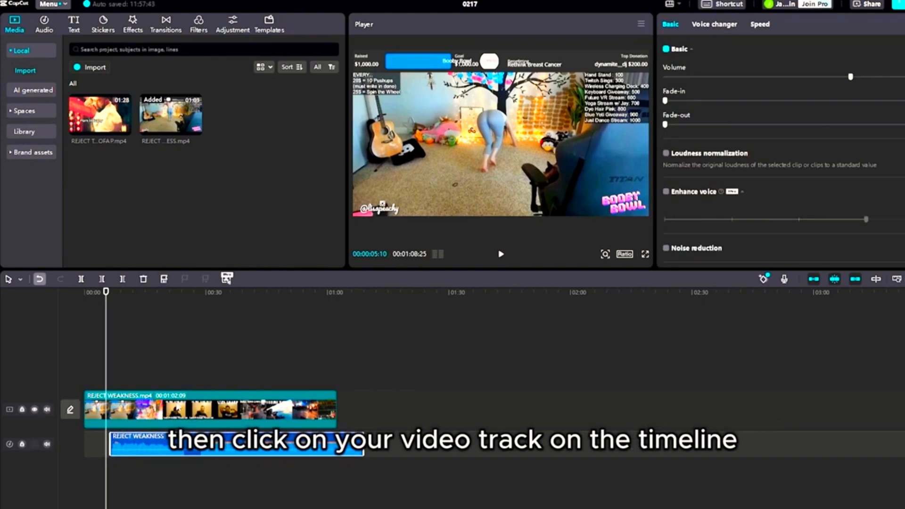
click(208, 410)
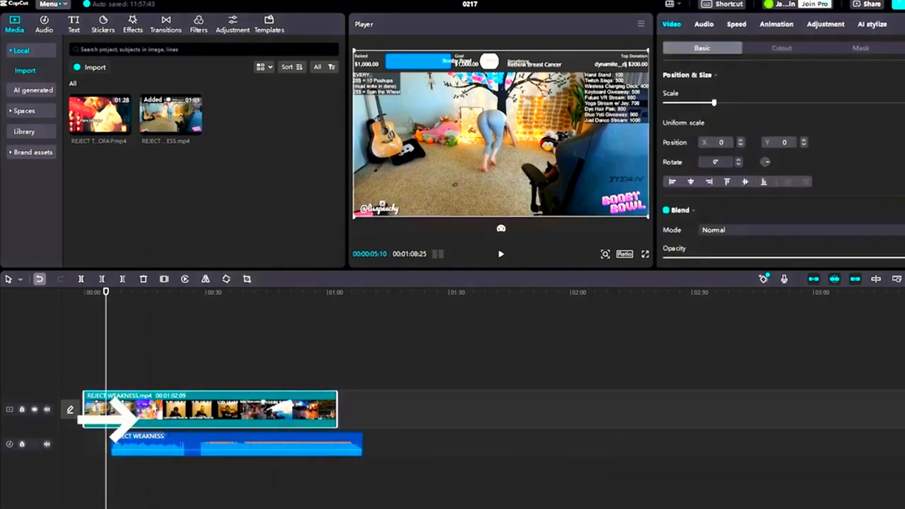